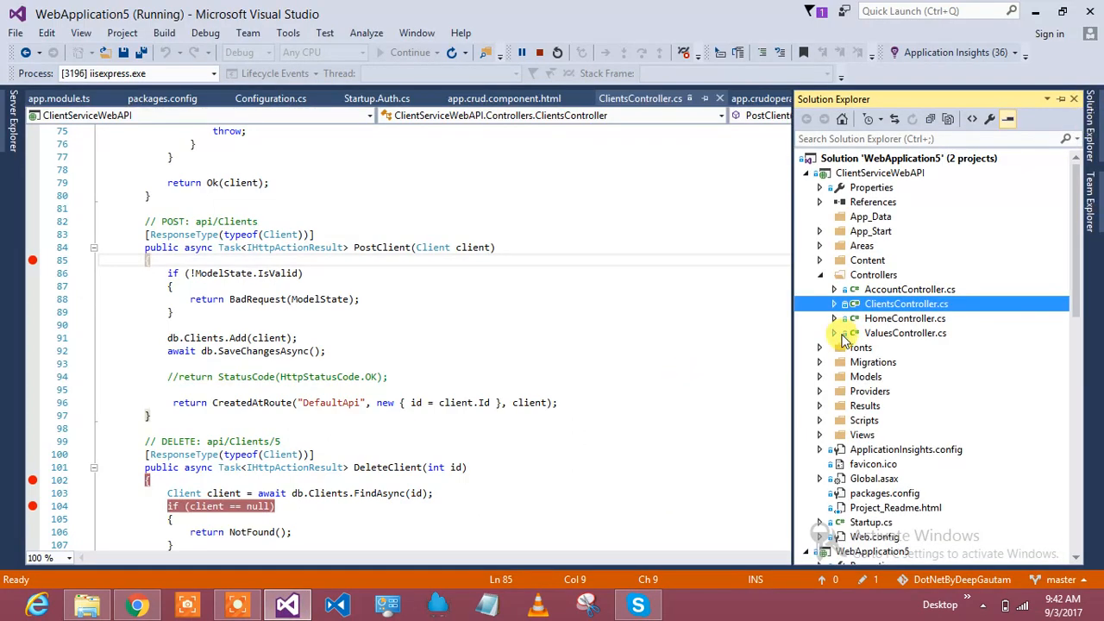
Scroll Solution Explorer down to WebApplication5's src > app > Components folder
scroll("down", 3)
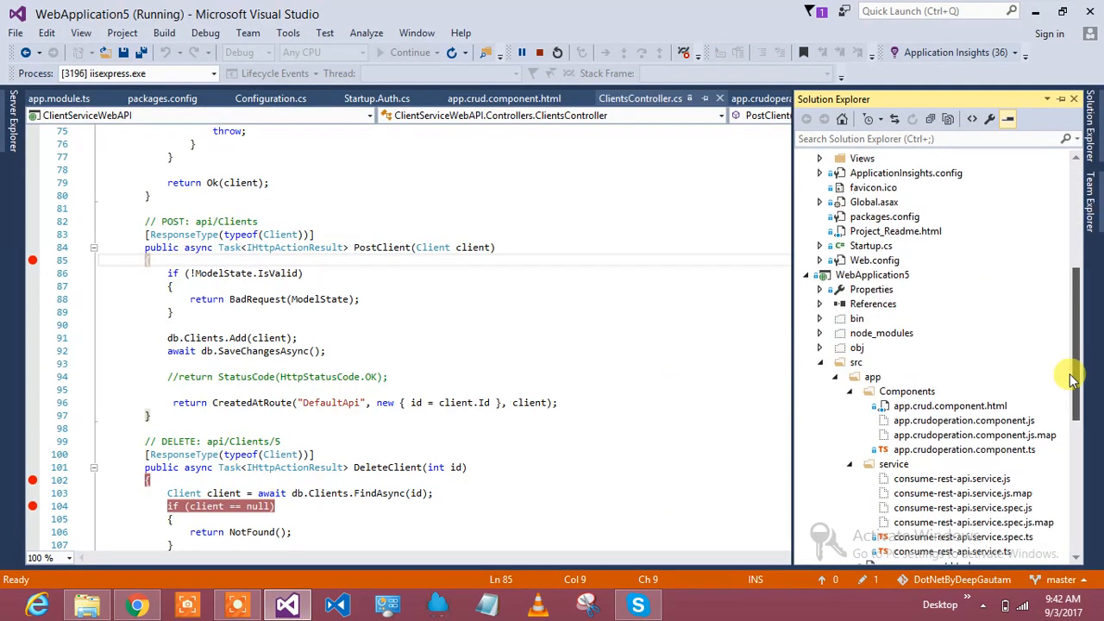
scroll("down", 3)
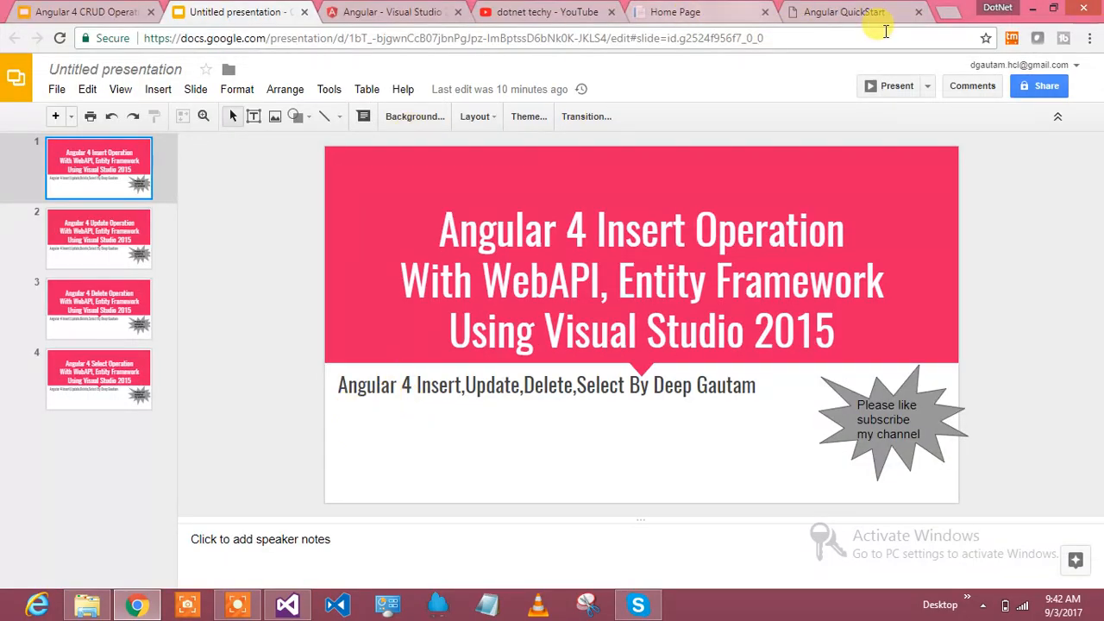
View the Angular QuickStart page's All Clients table and Insert Client form, then return to Visual Studio
left_click(844, 14)
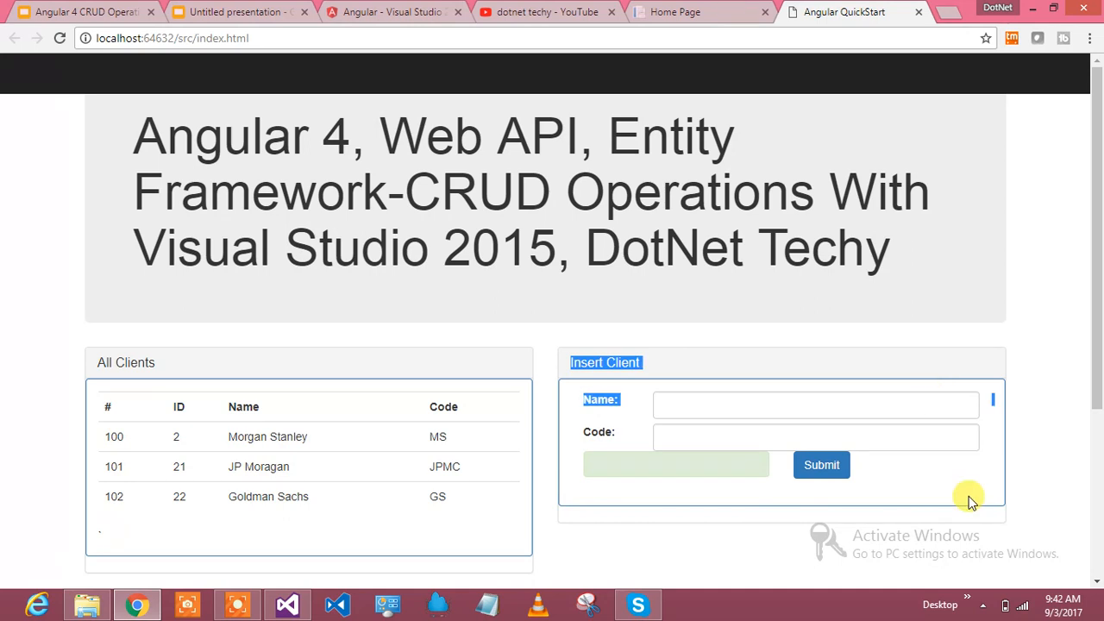
scroll("down", 3)
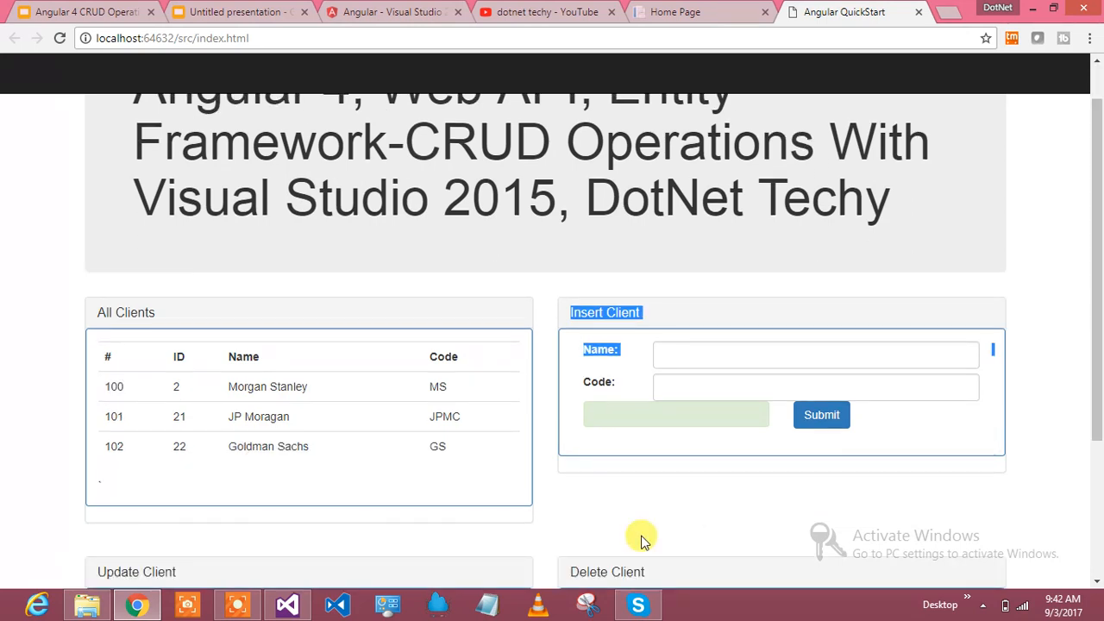
left_click(289, 604)
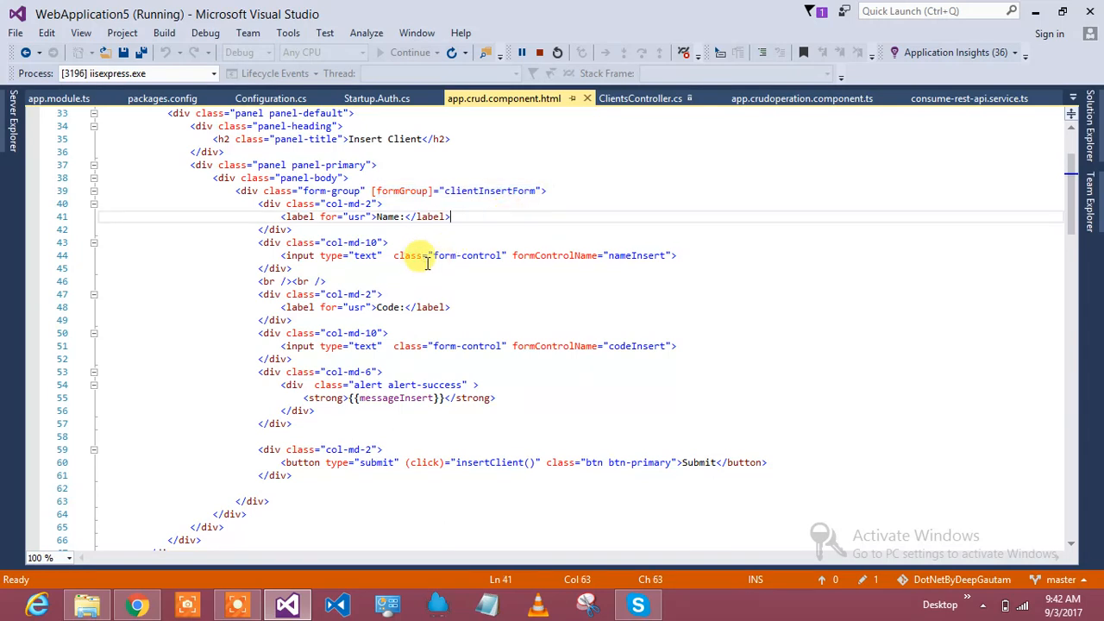
Highlight the clientInsertForm formGroup binding in app.crud.component.html, then show app.crudoperation.component.ts
double_click(554, 256)
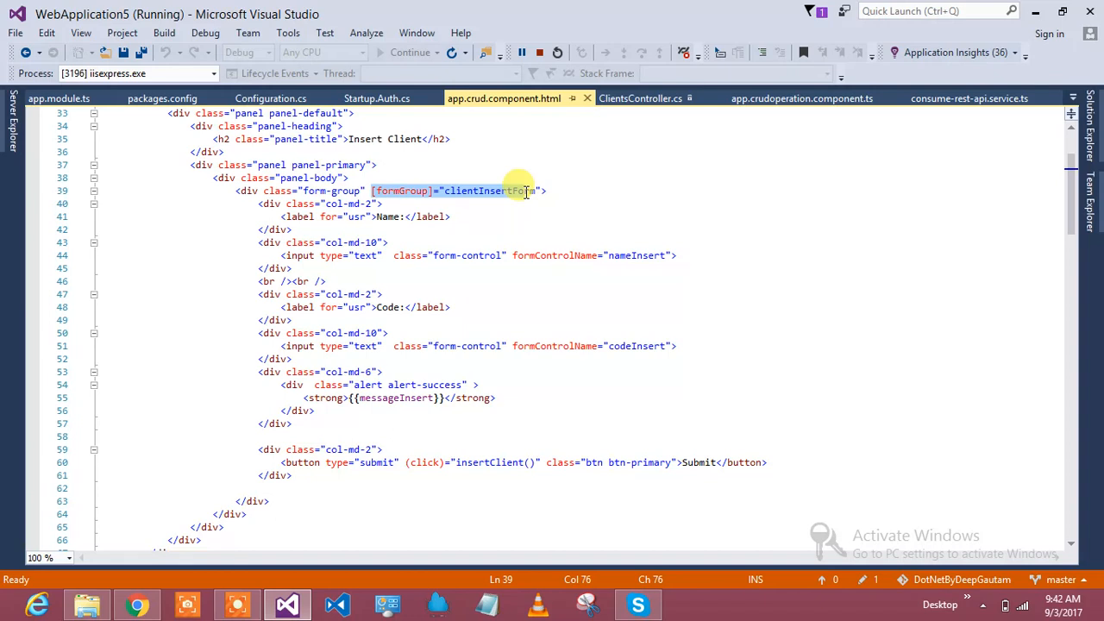
mouse_move(563, 256)
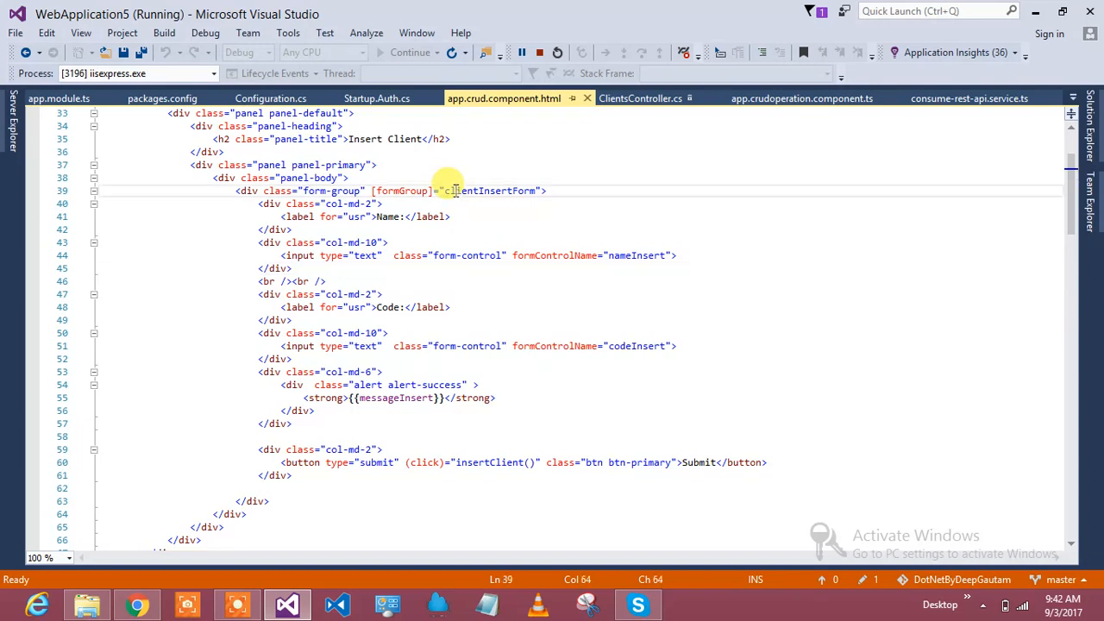
double_click(638, 255)
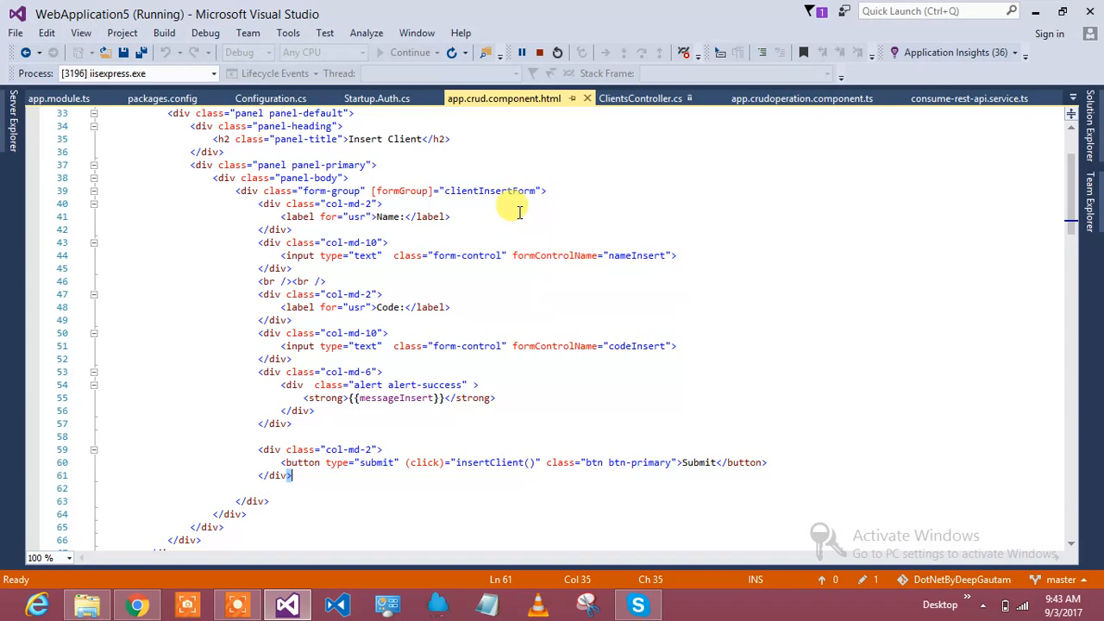
double_click(497, 190)
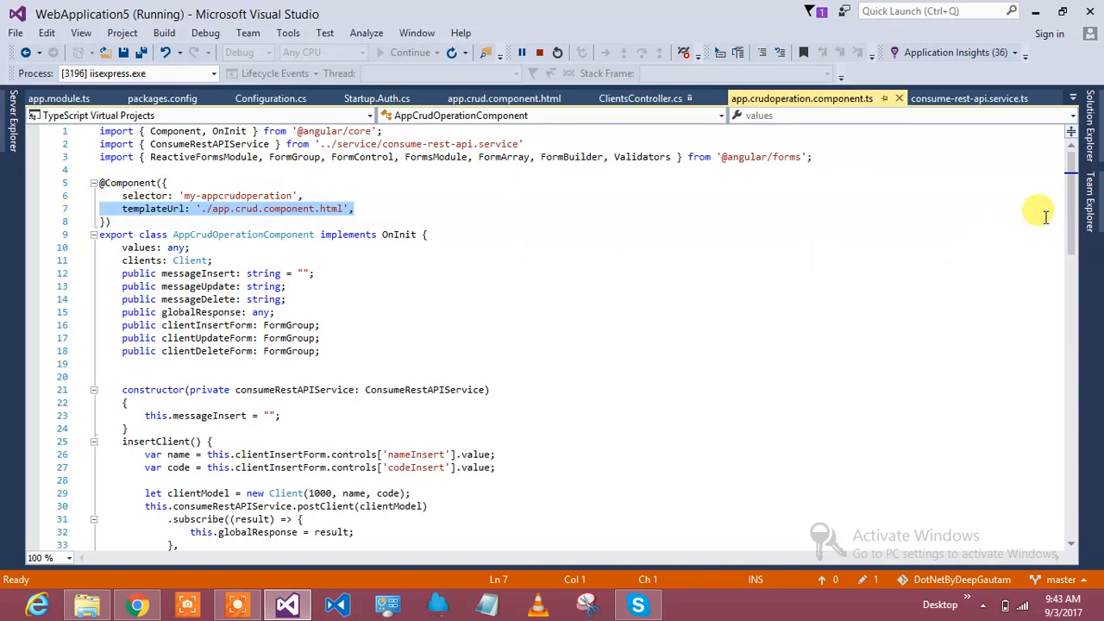
scroll("down", 3)
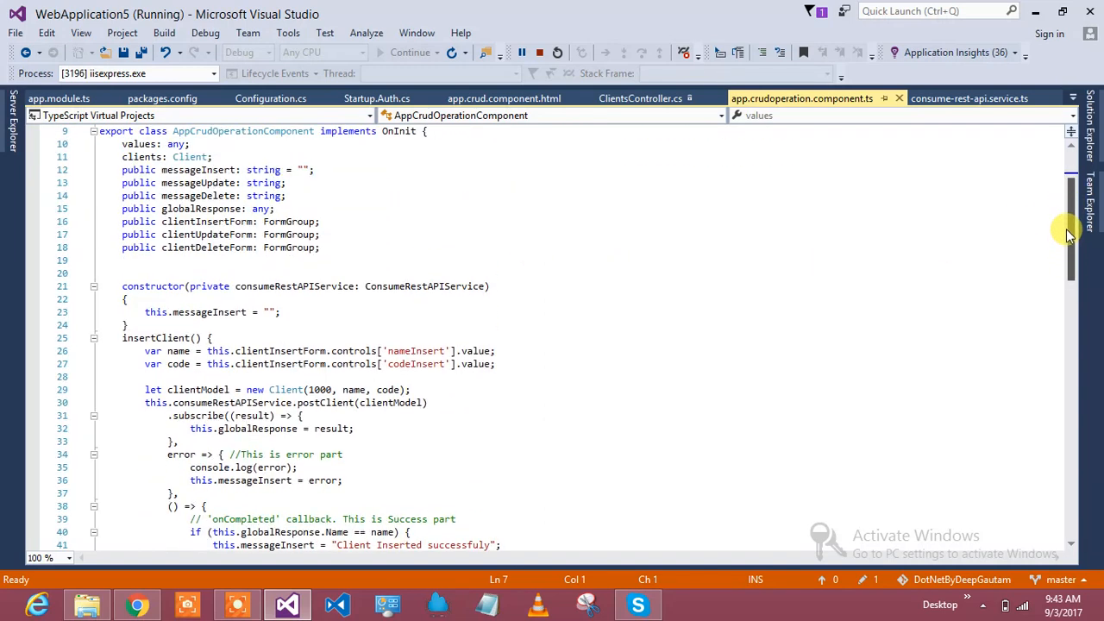
double_click(207, 221)
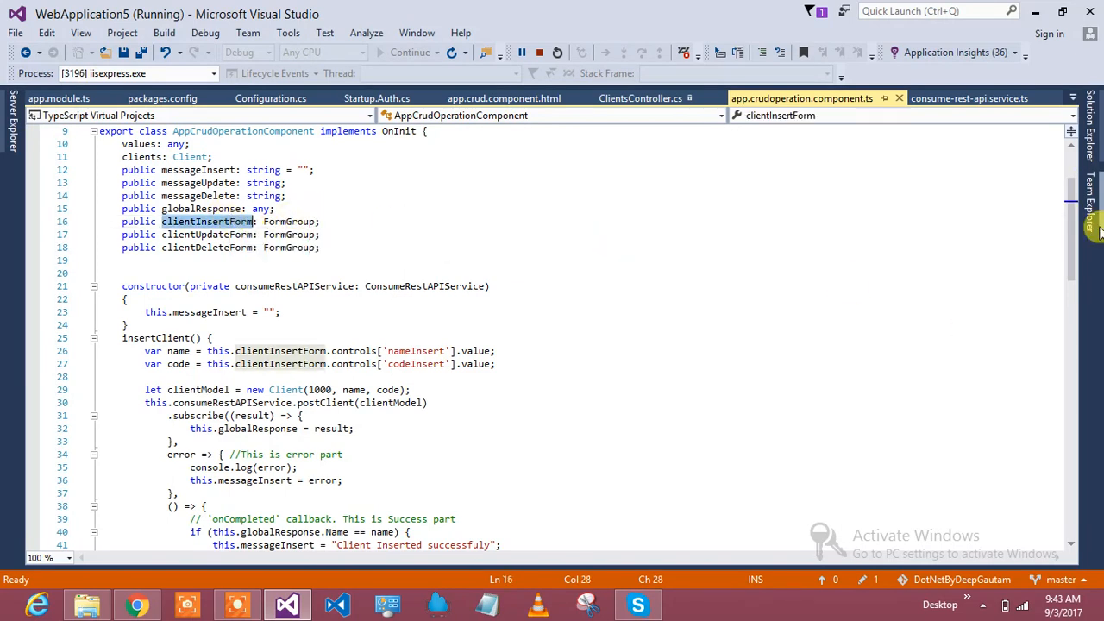
scroll("down", 3)
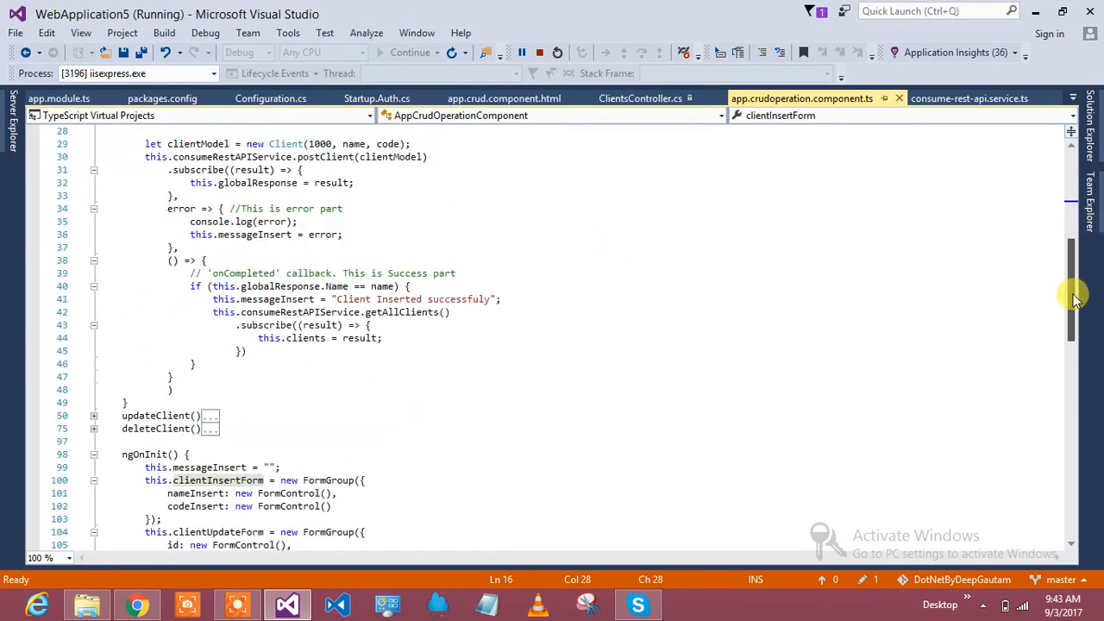
scroll("down", 3)
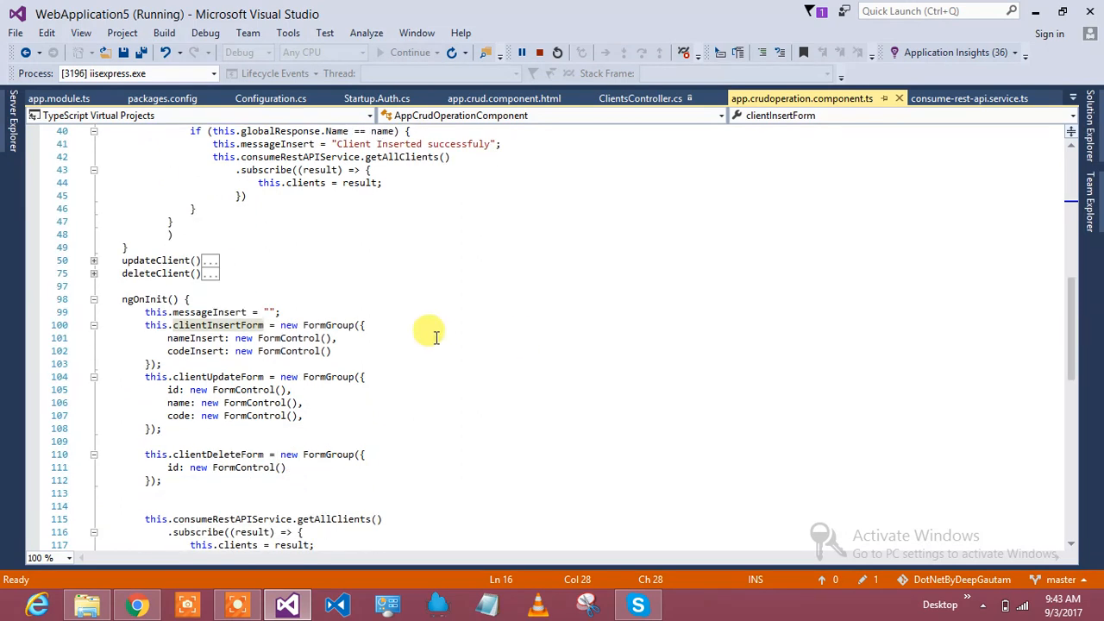
double_click(197, 352)
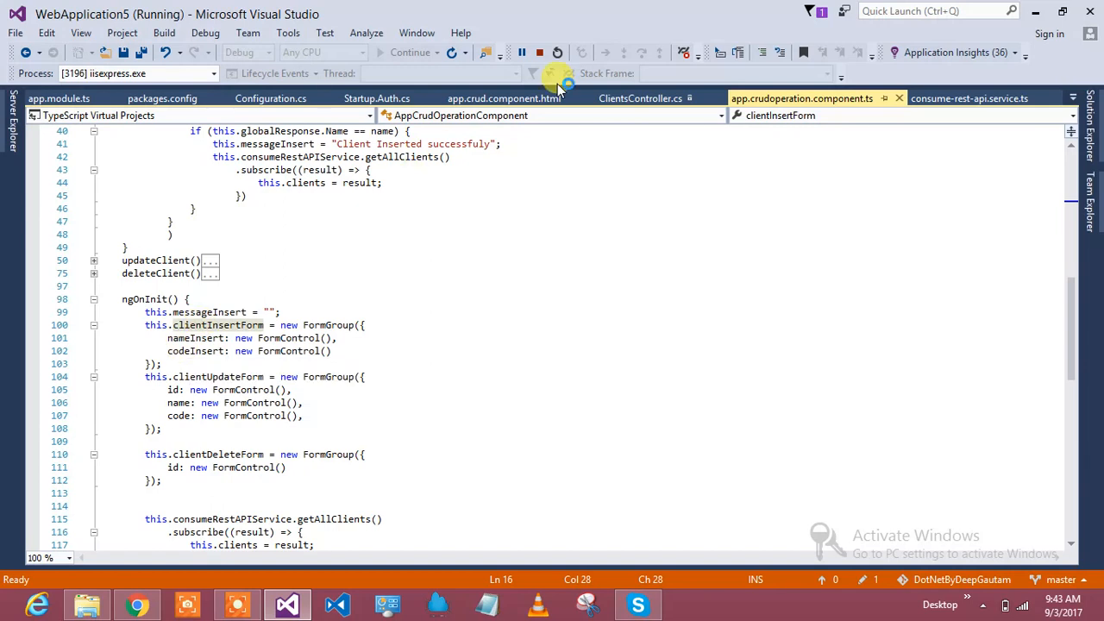
left_click(507, 96)
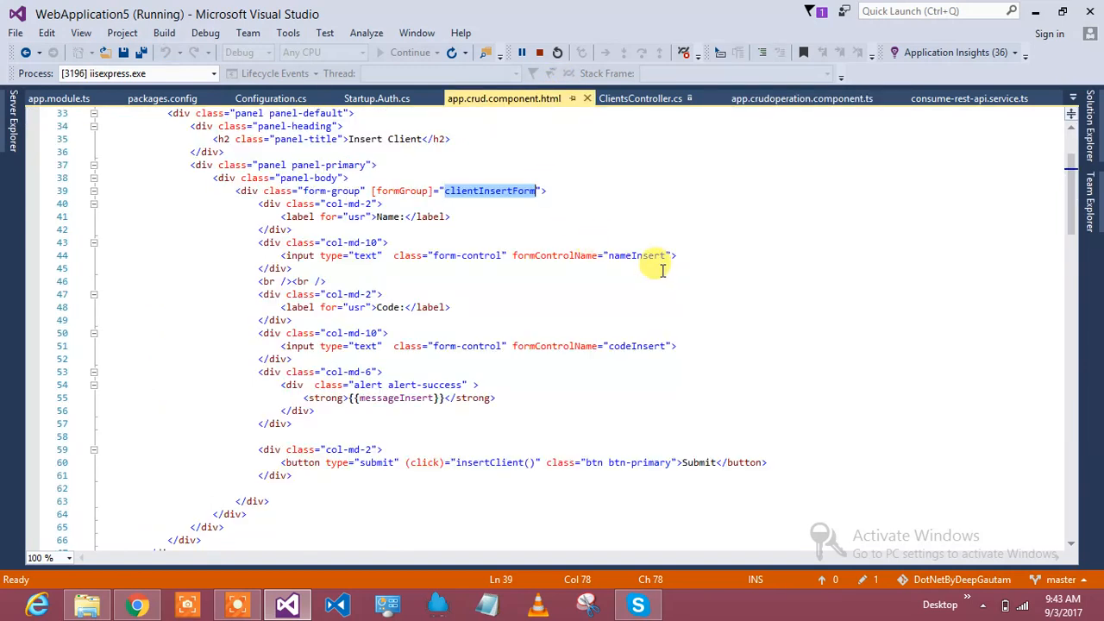
mouse_move(501, 190)
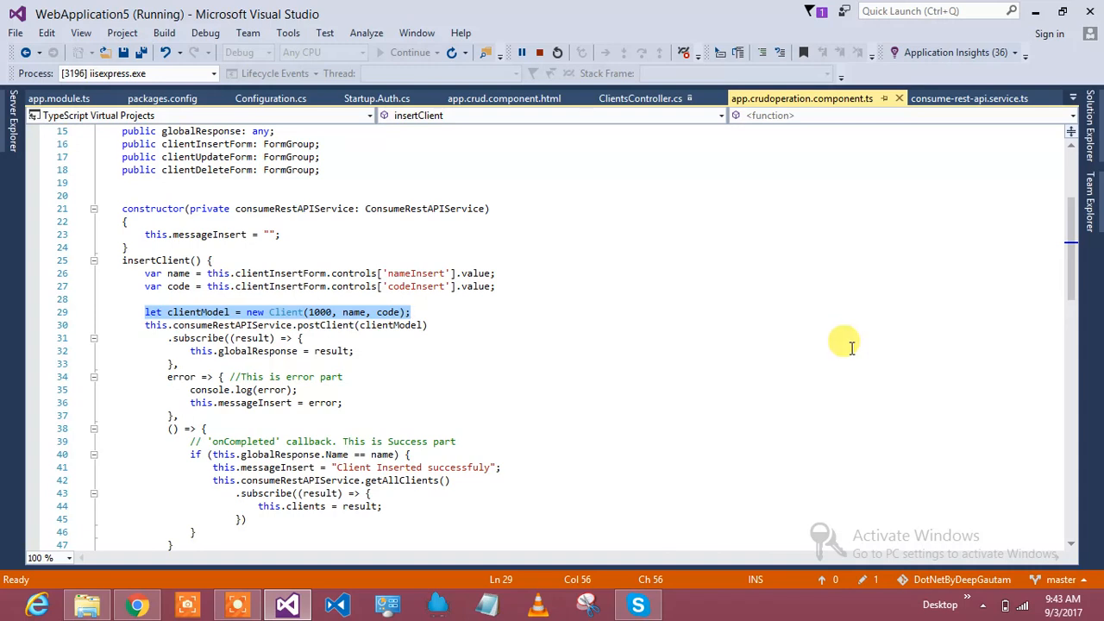
scroll("down", 3)
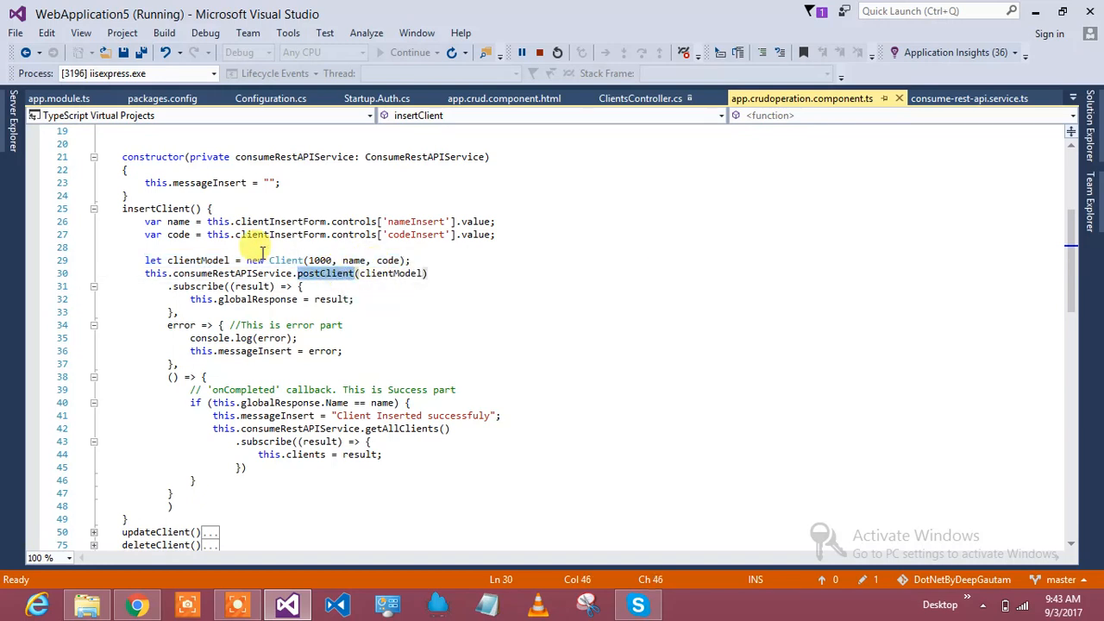
mouse_move(393, 272)
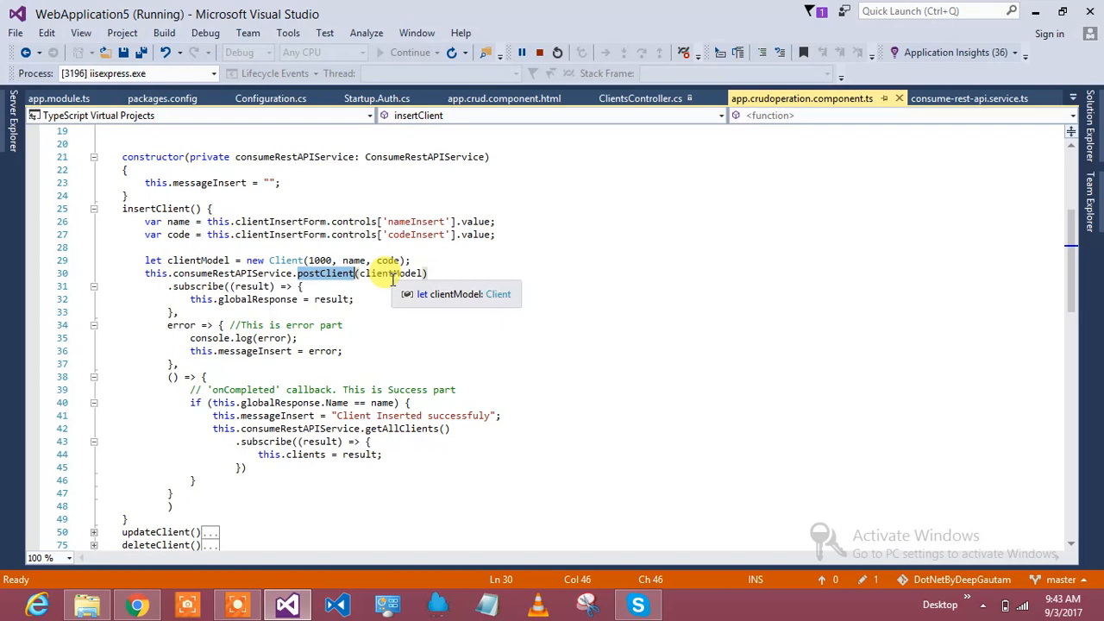
mouse_move(373, 351)
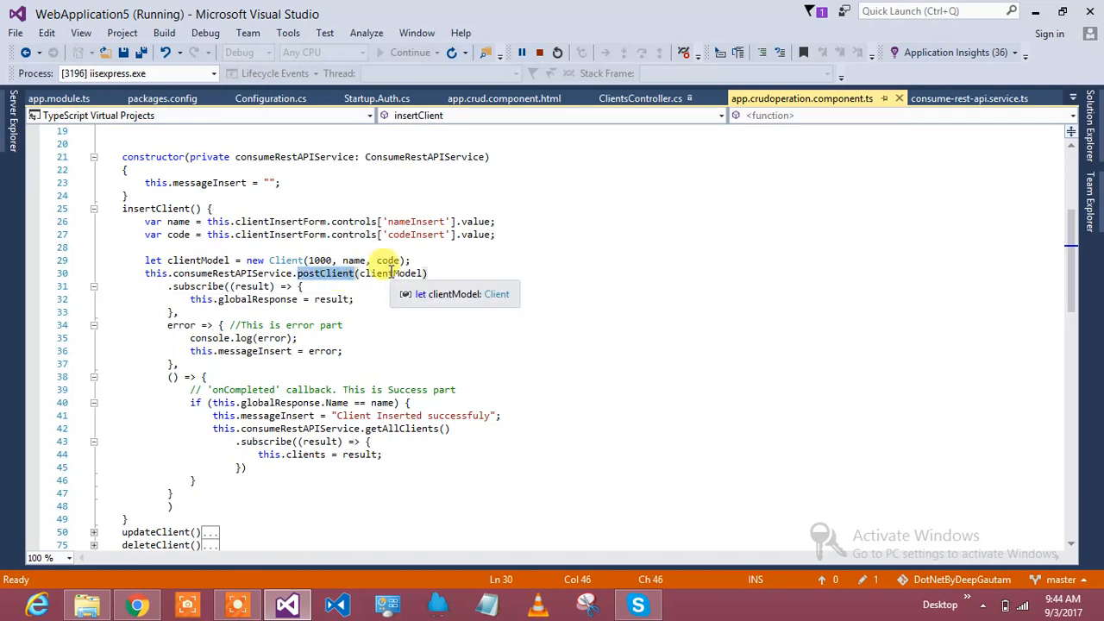
mouse_move(161, 290)
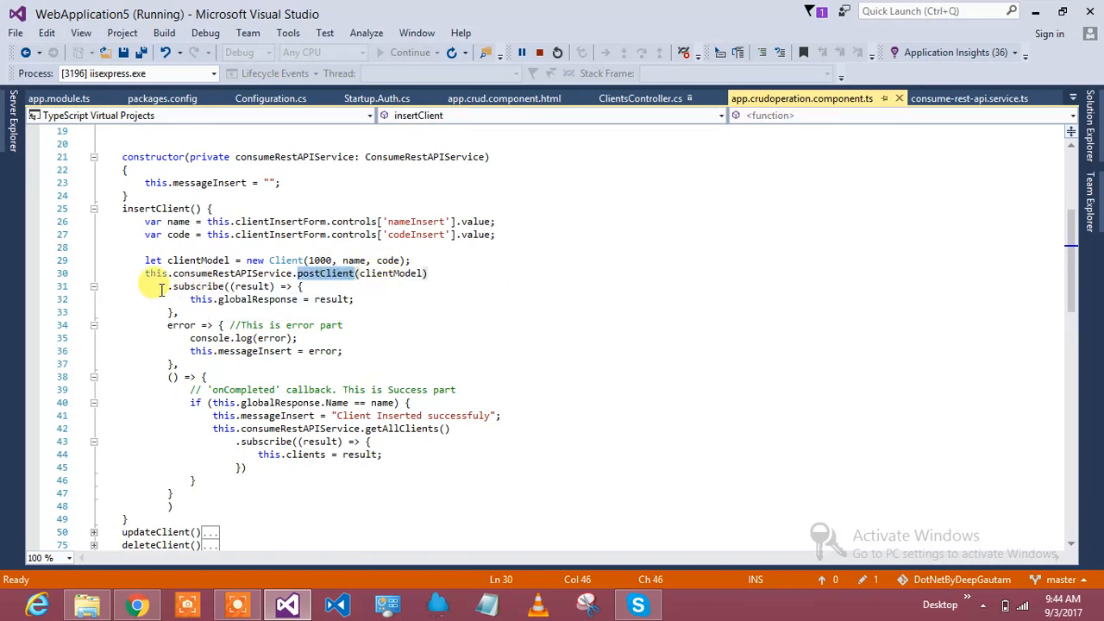
left_click_drag(169, 287, 186, 311)
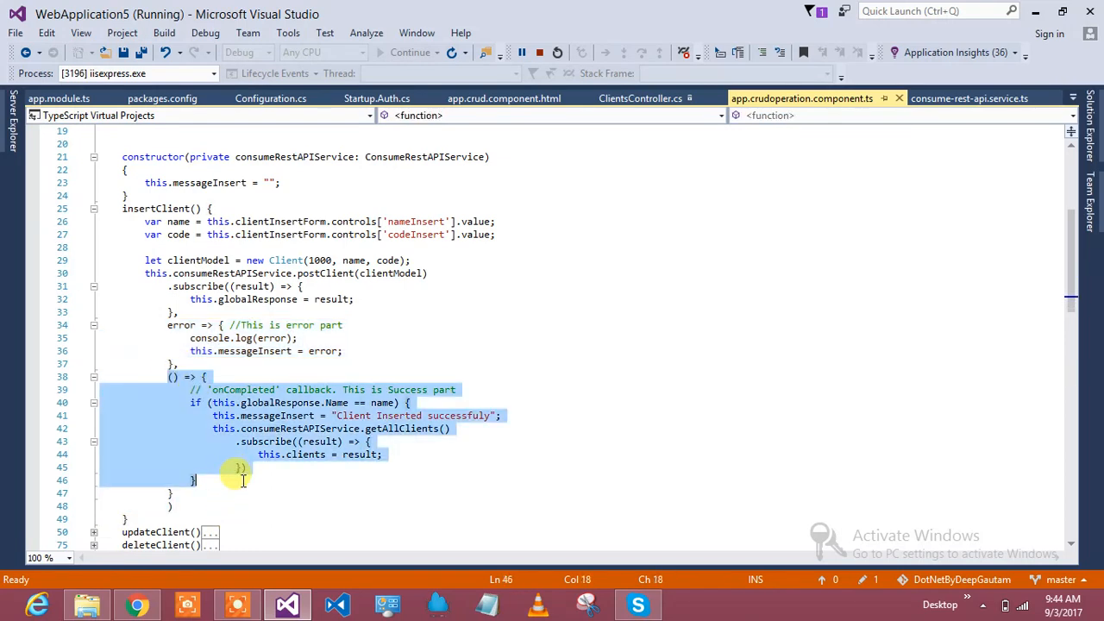
left_click(386, 442)
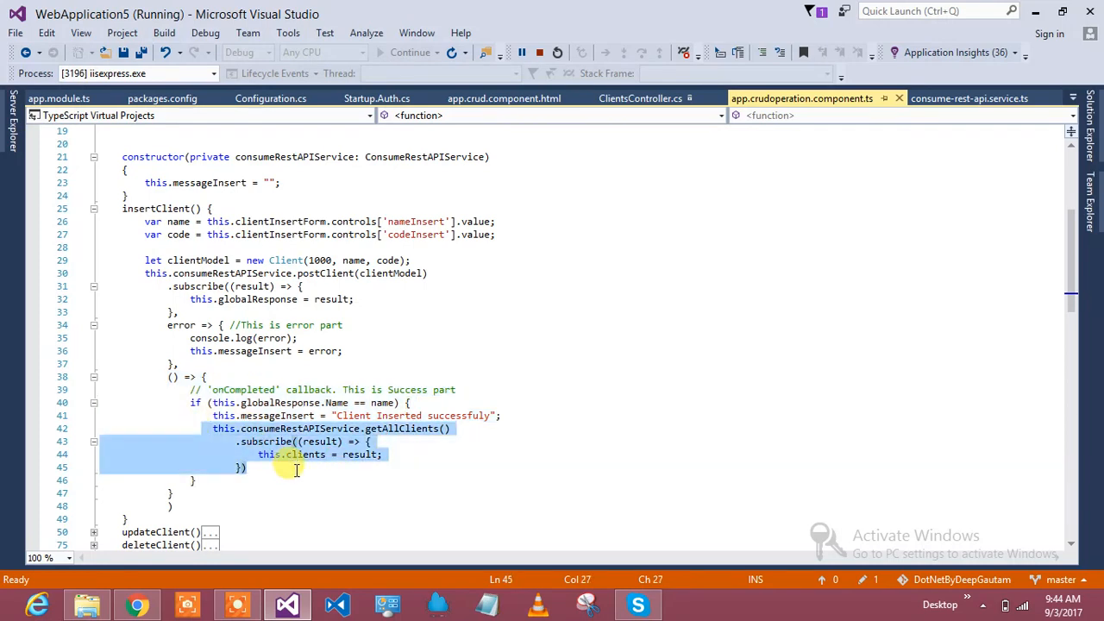
left_click(194, 479)
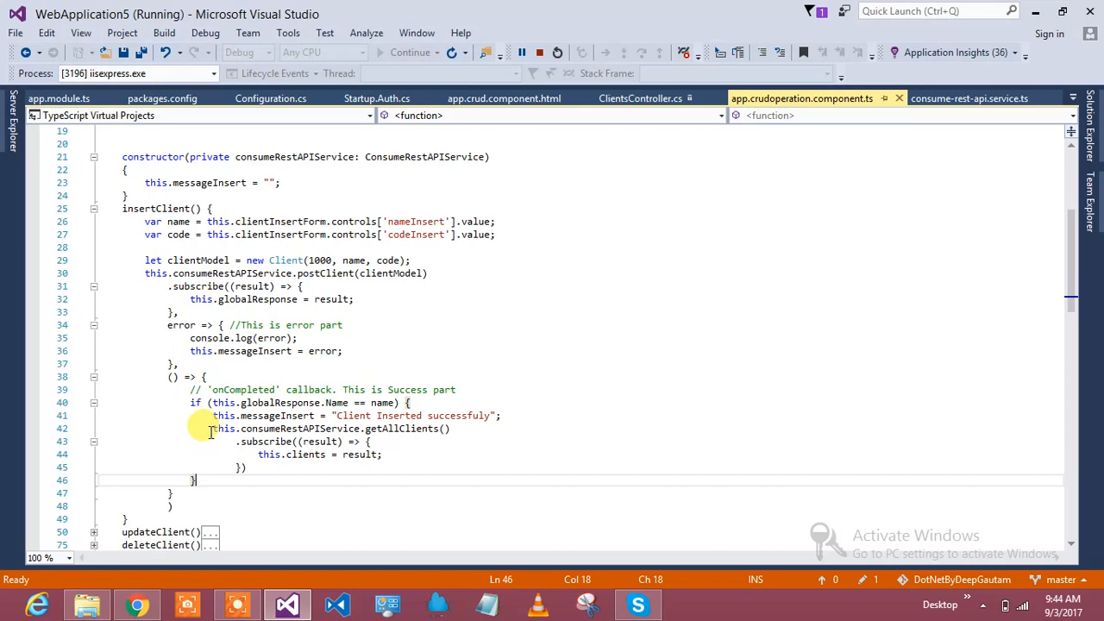
left_click_drag(210, 428, 263, 470)
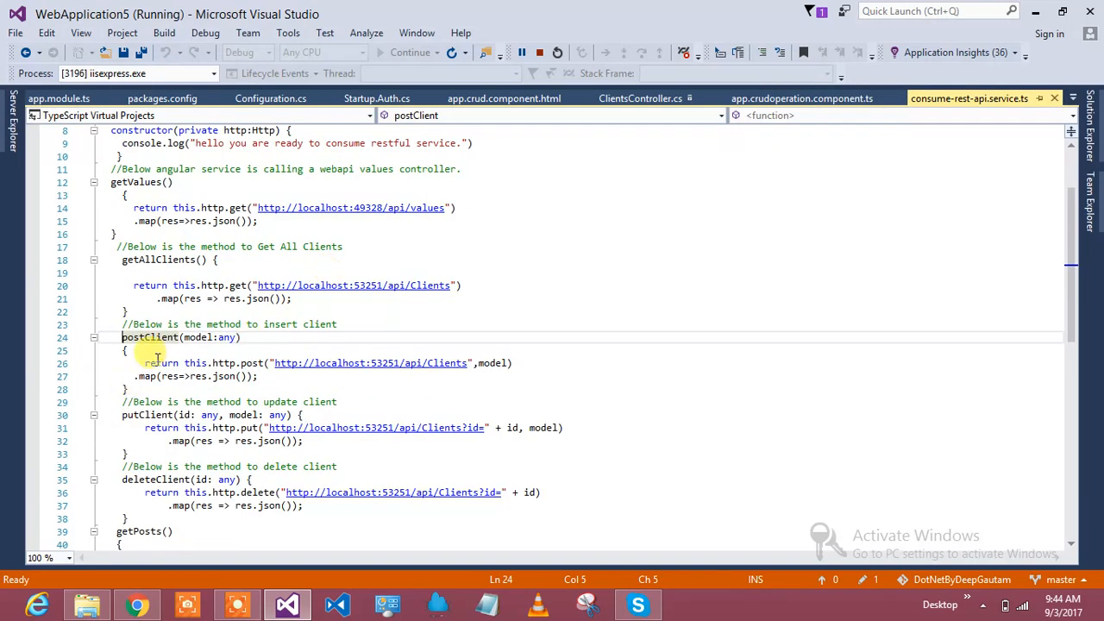
mouse_move(492, 363)
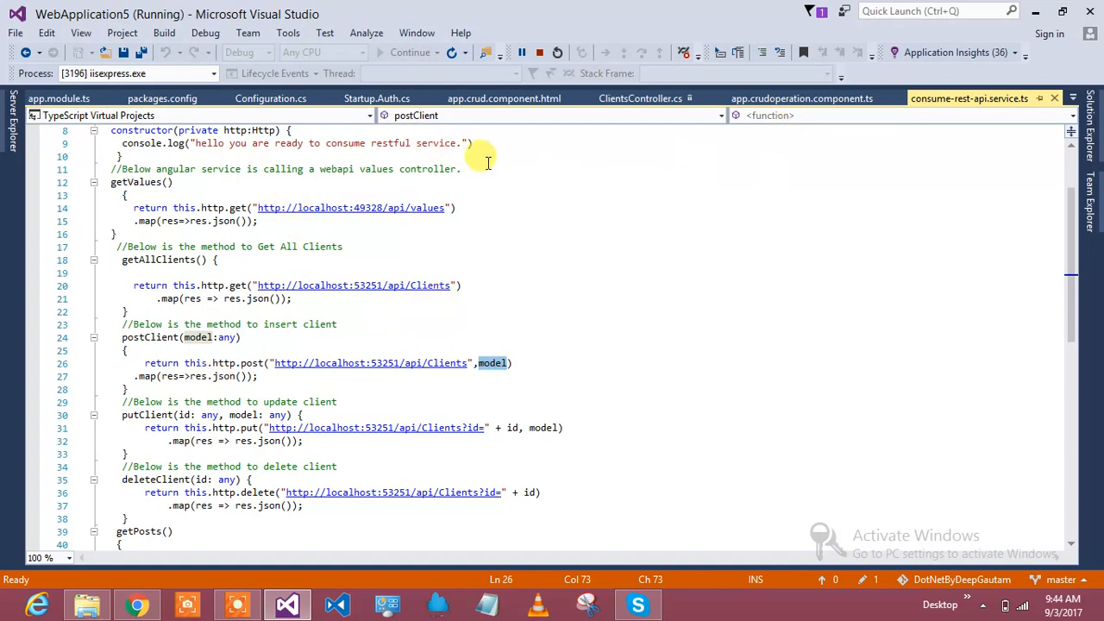
Review ClientsController.cs from PostClient down to PutClient, then return to the running app
left_click(640, 96)
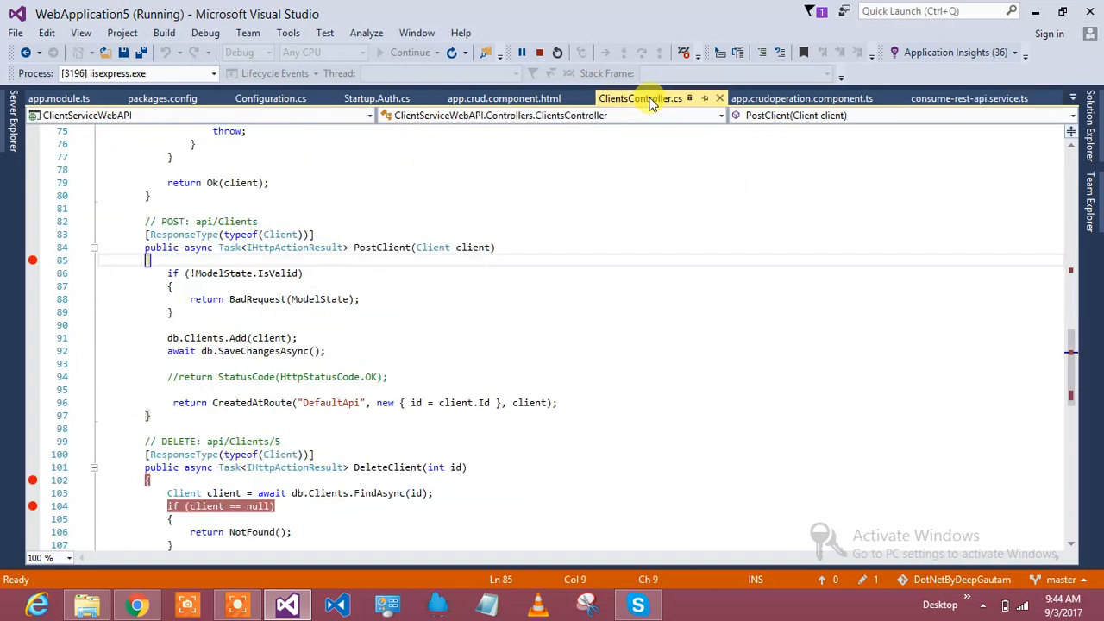
mouse_move(473, 249)
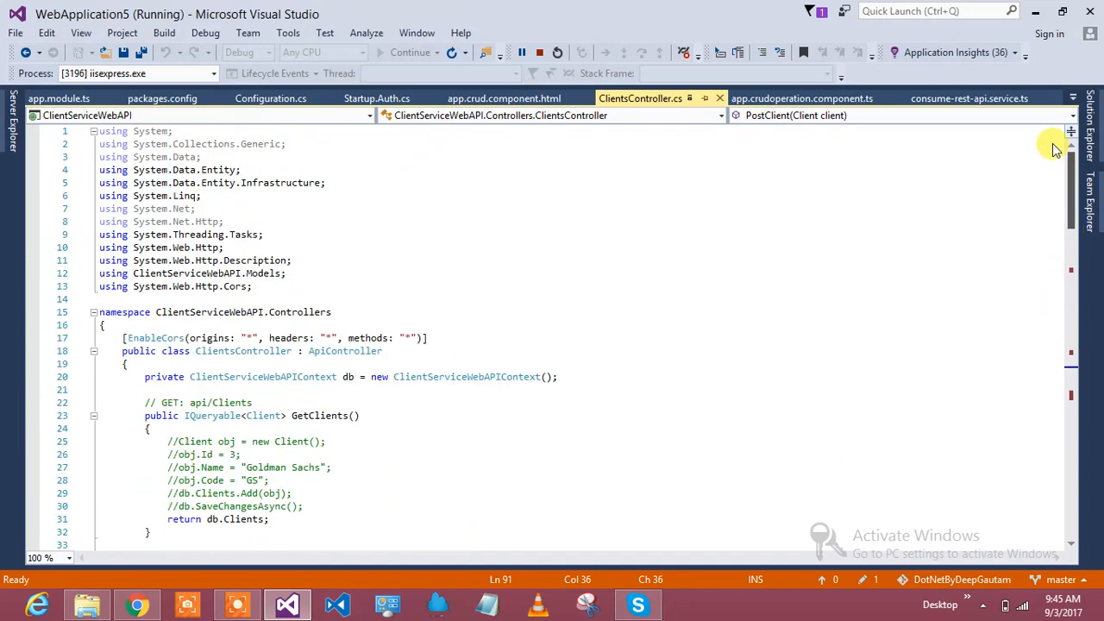
mouse_move(269, 377)
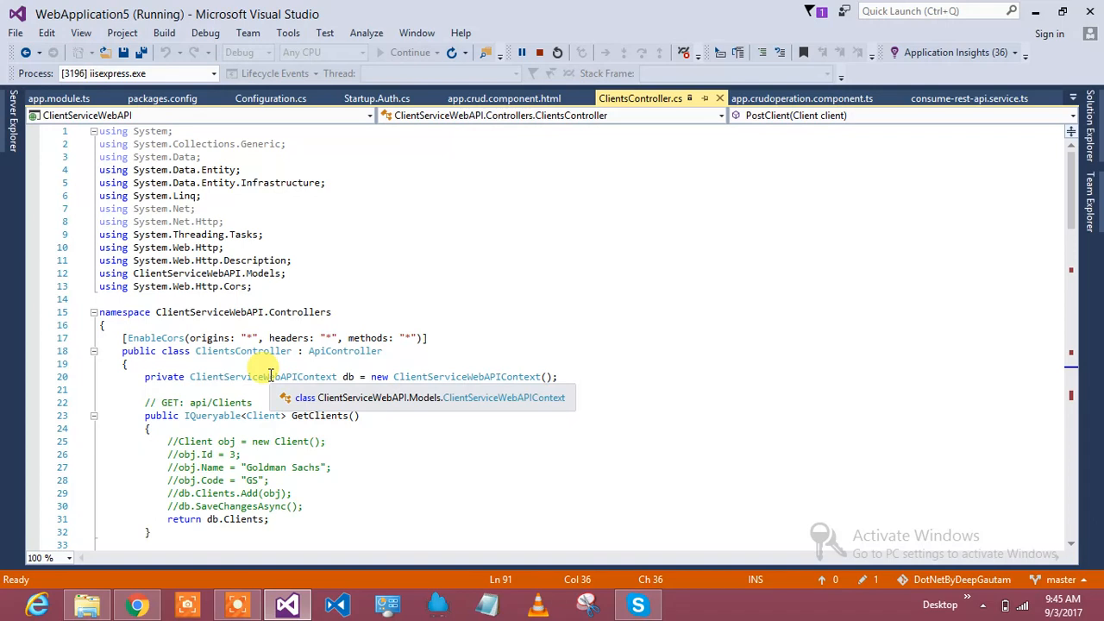
scroll("down", 3)
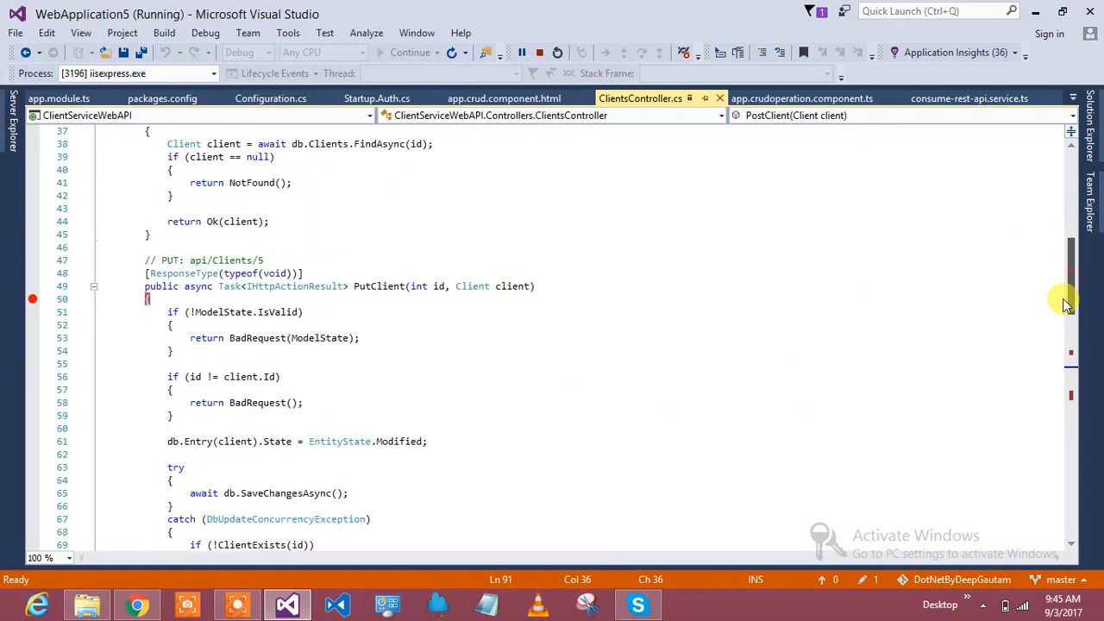
left_click(135, 602)
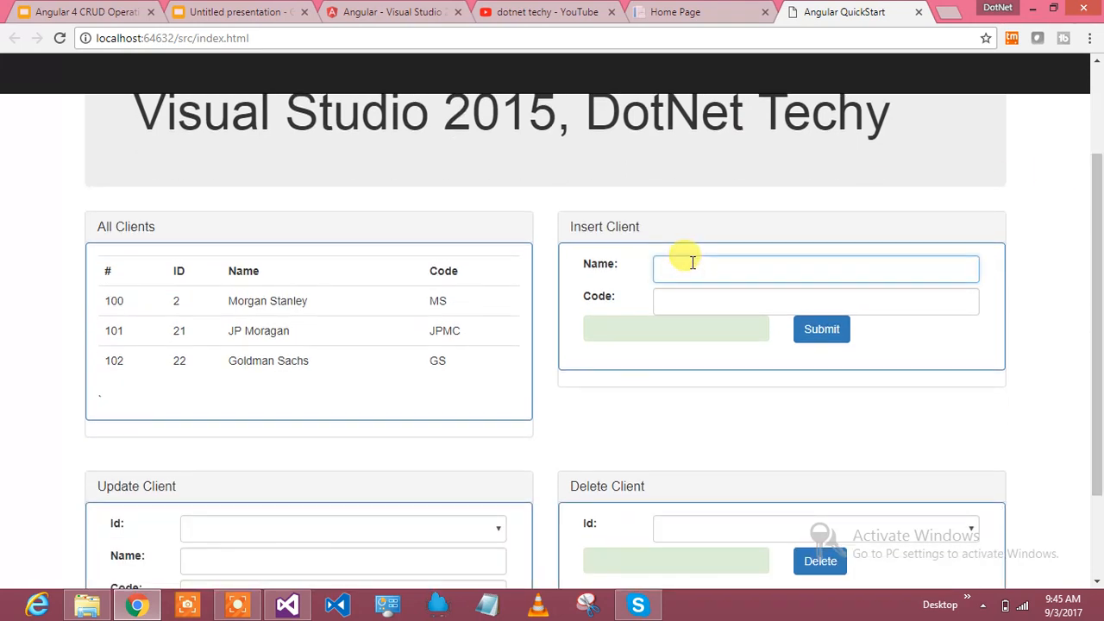
Enter Name 'Wales Fargo' and Code 'WF', open DevTools with F12, and submit the new client
type("W")
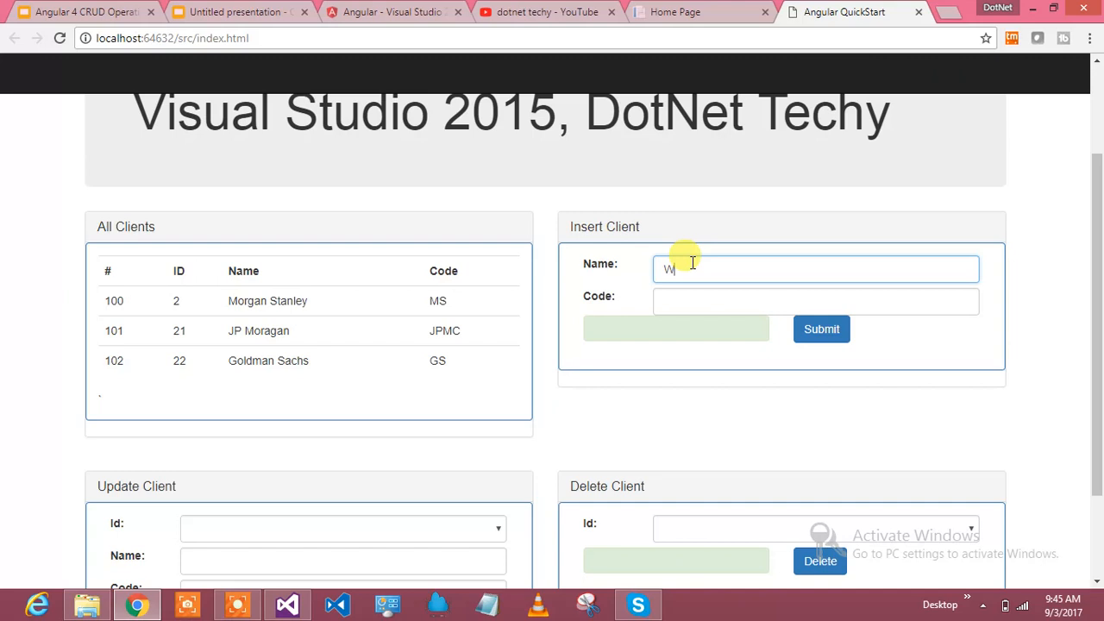
type("ales Farg")
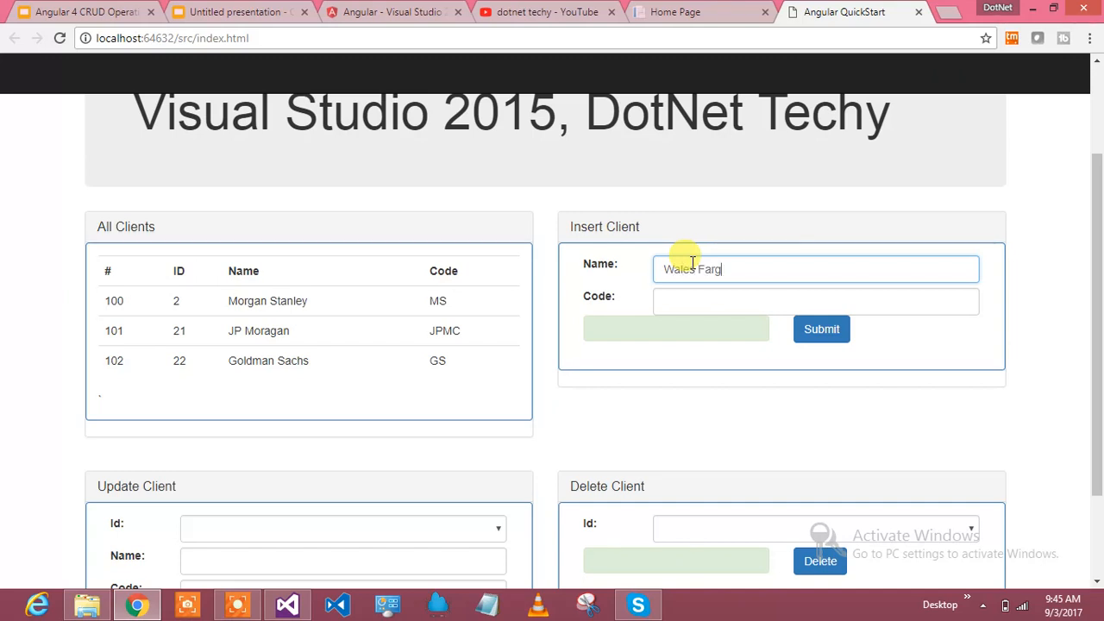
left_click(814, 300)
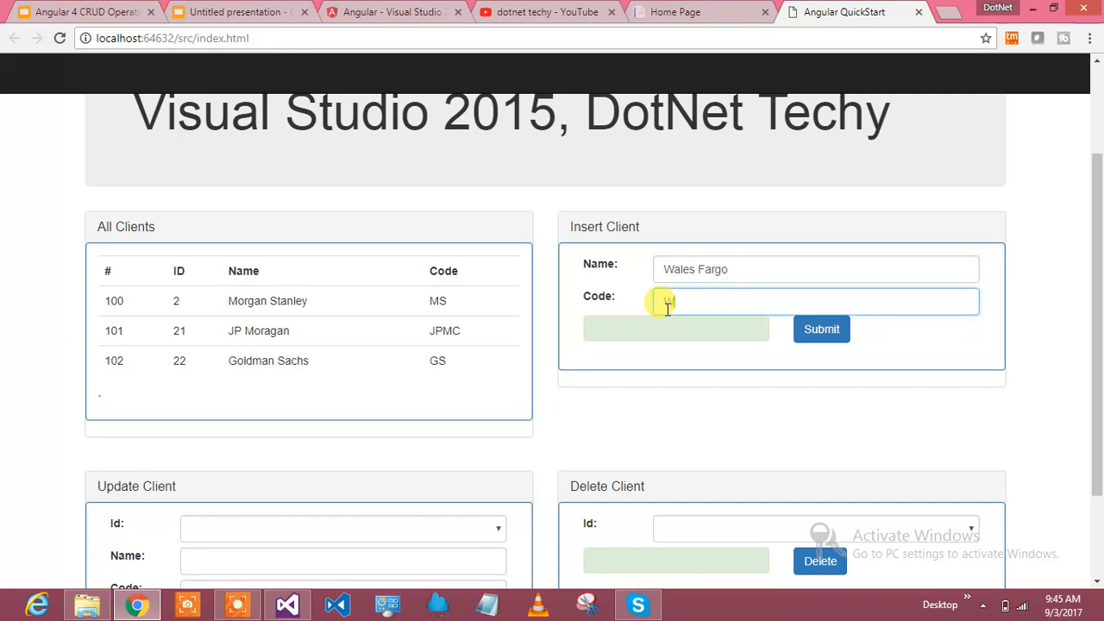
type("WF")
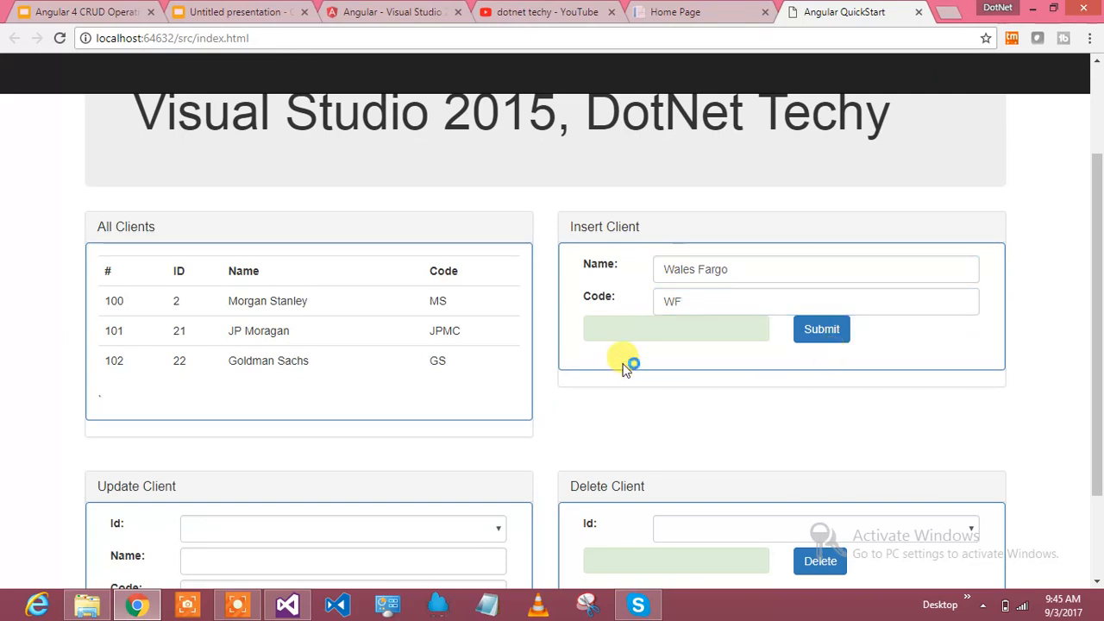
key("F12")
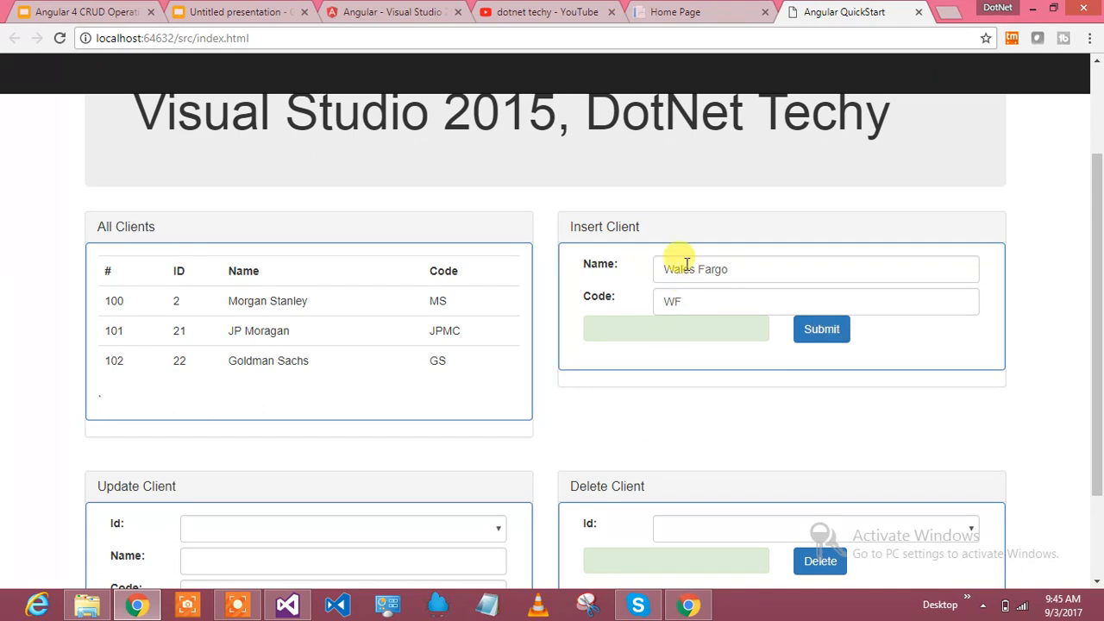
mouse_move(752, 256)
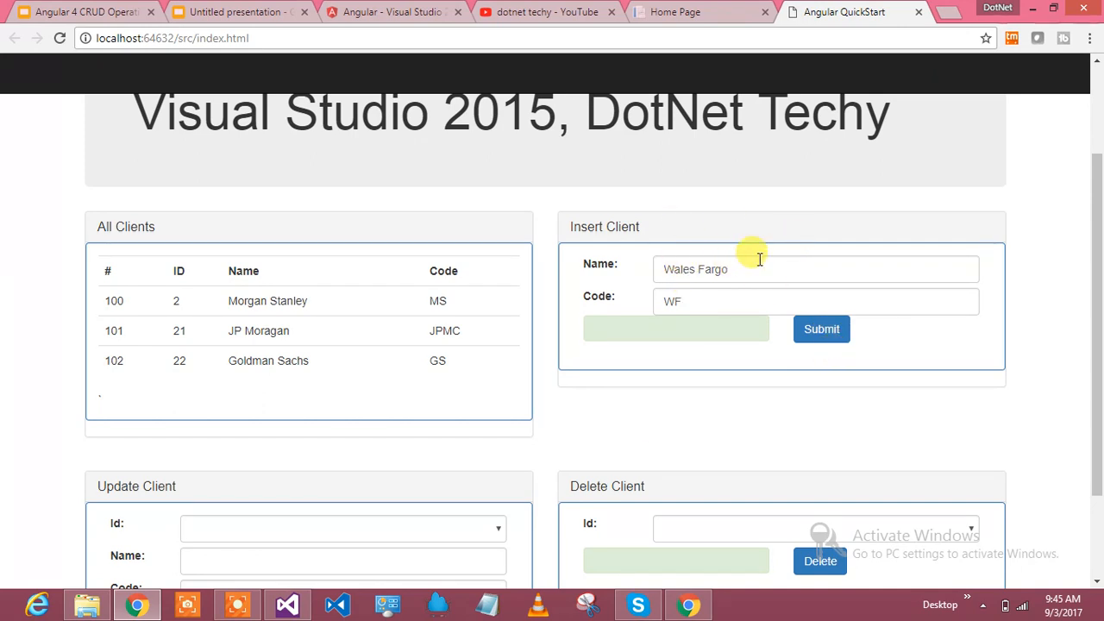
mouse_move(697, 289)
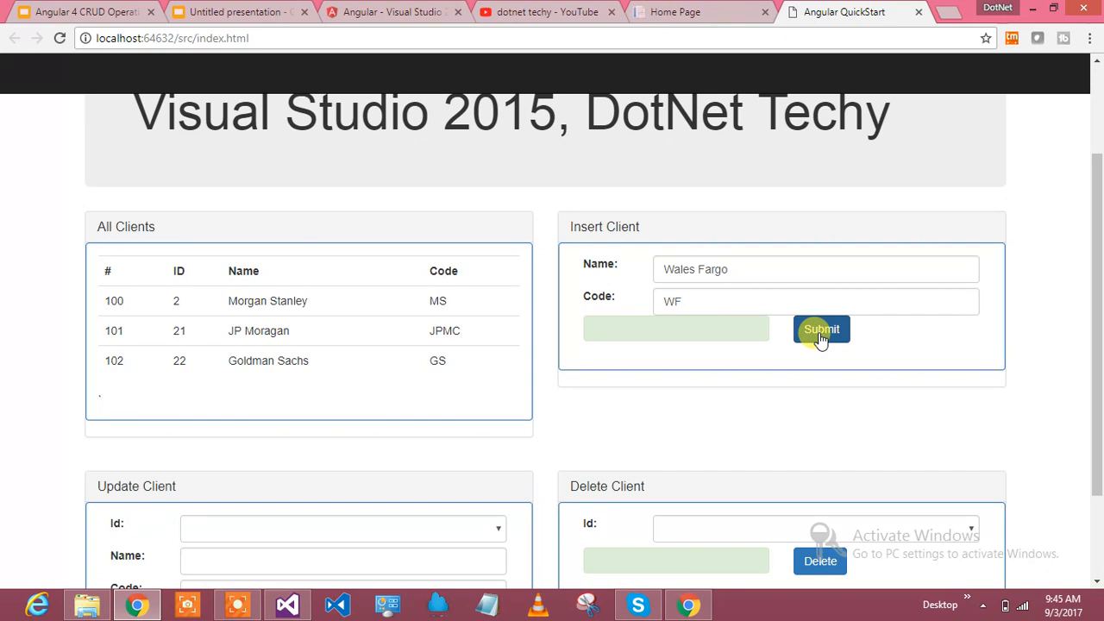
left_click(821, 330)
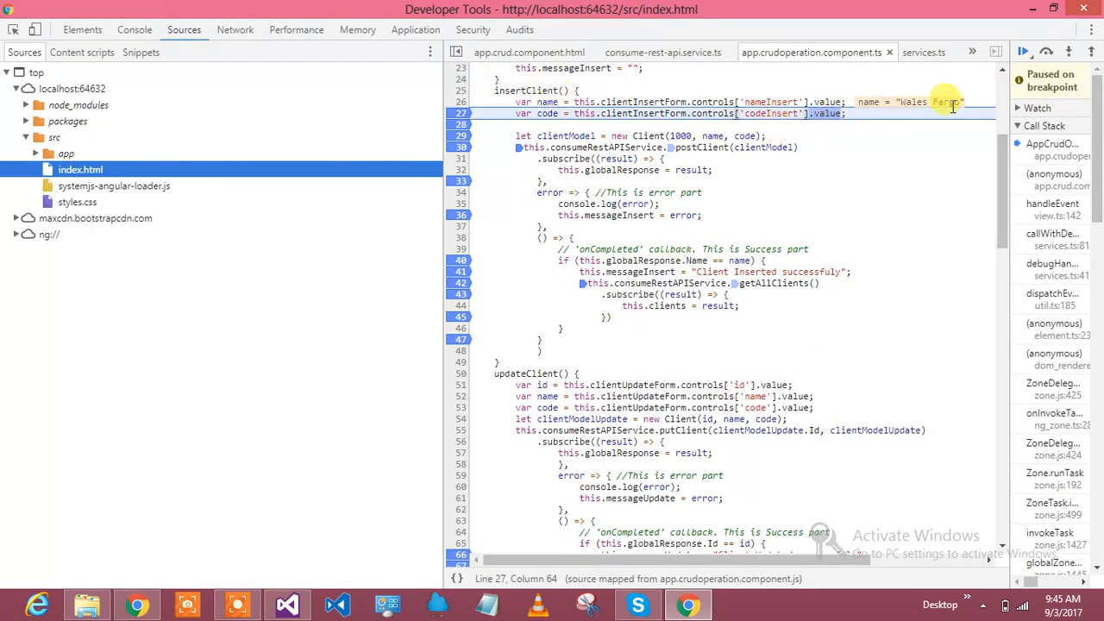
mouse_move(566, 122)
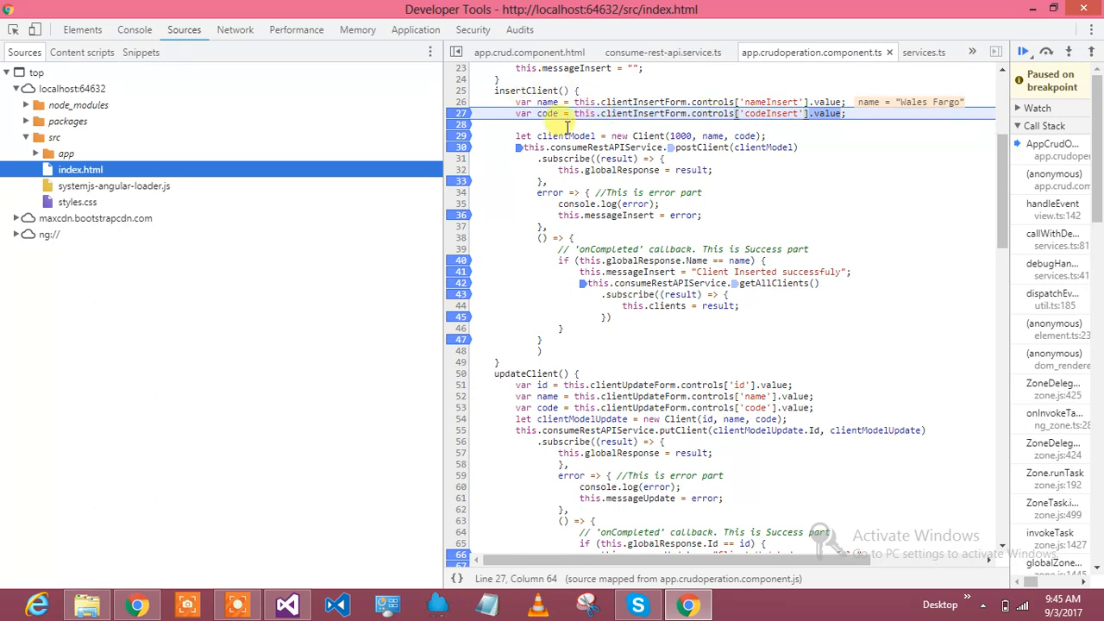